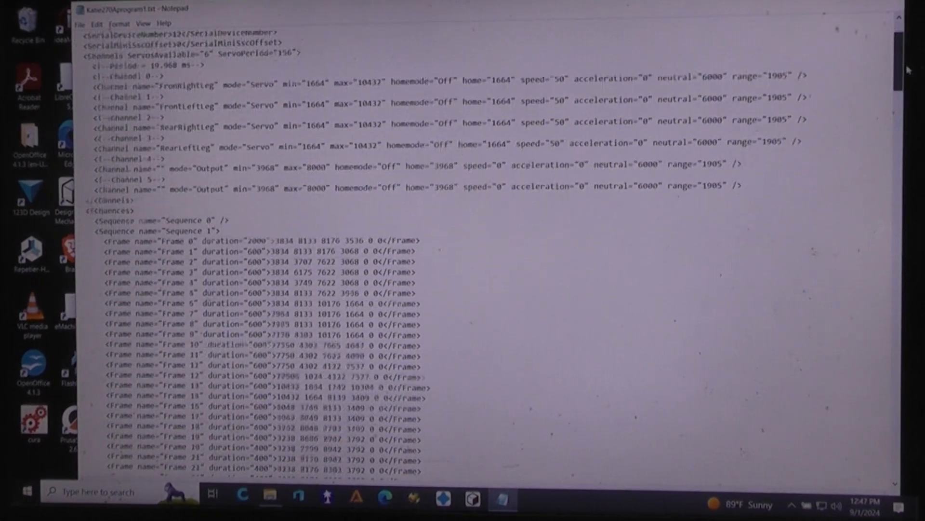
pyautogui.scroll(-3)
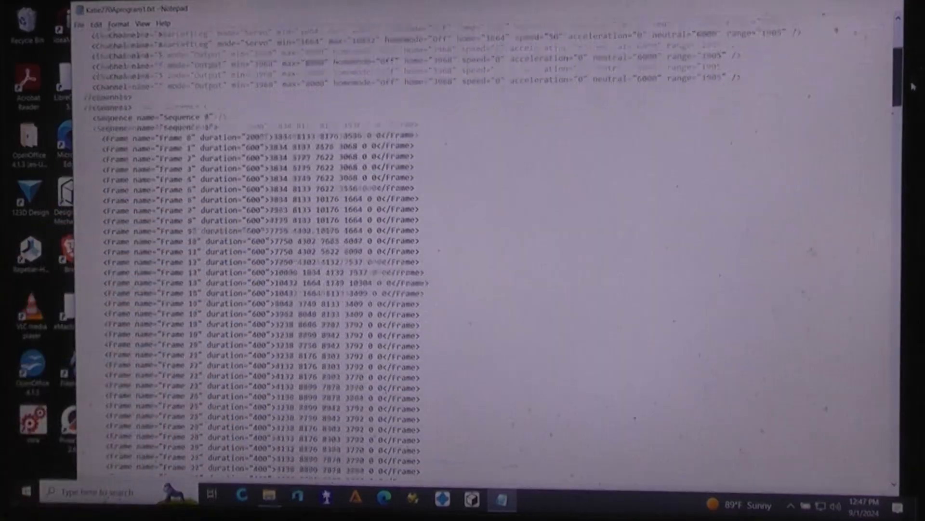
pyautogui.scroll(-3)
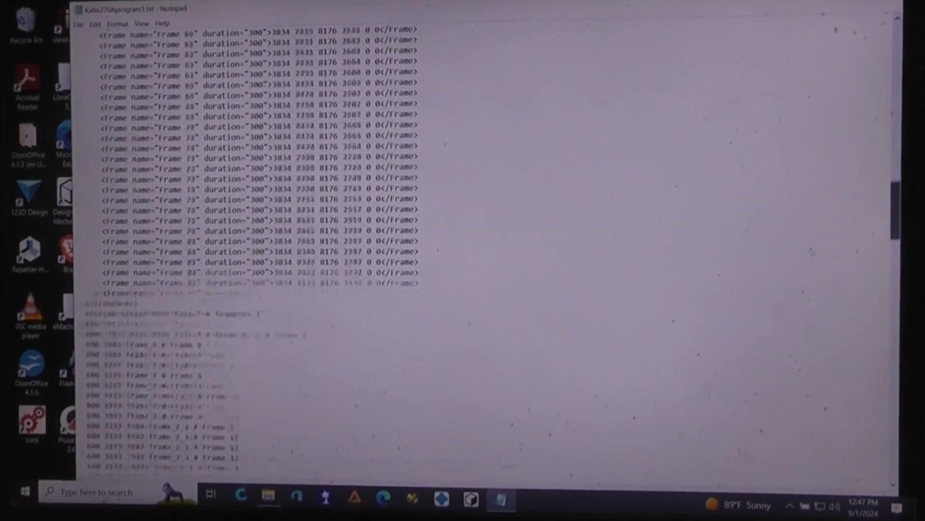
pyautogui.scroll(-3)
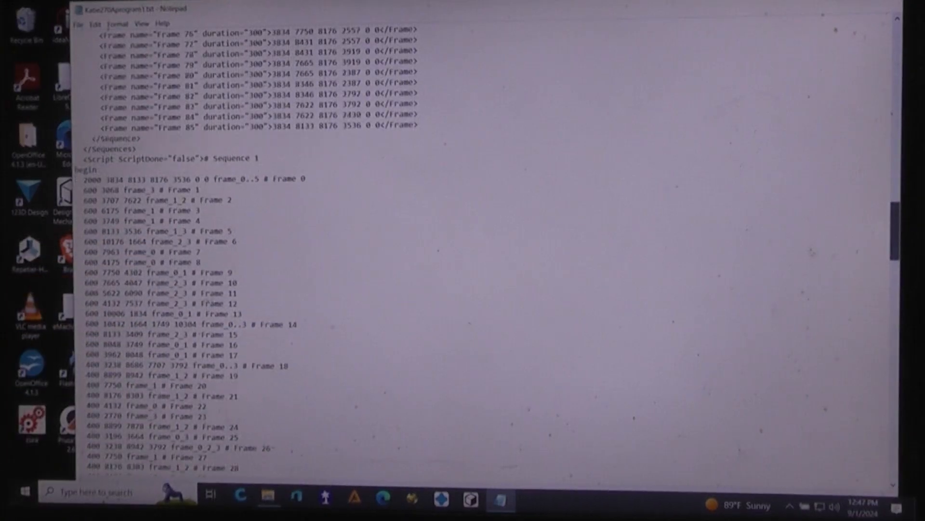
pyautogui.scroll(-3)
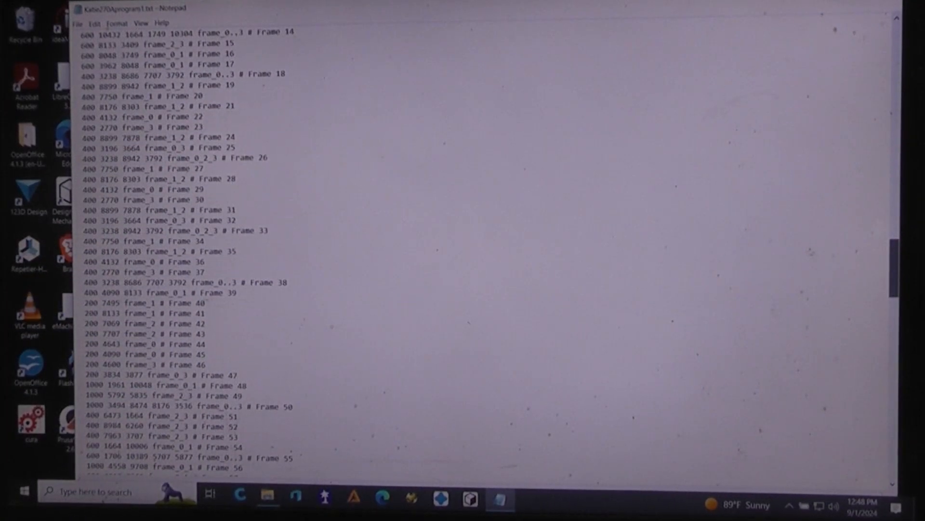
pyautogui.scroll(-3)
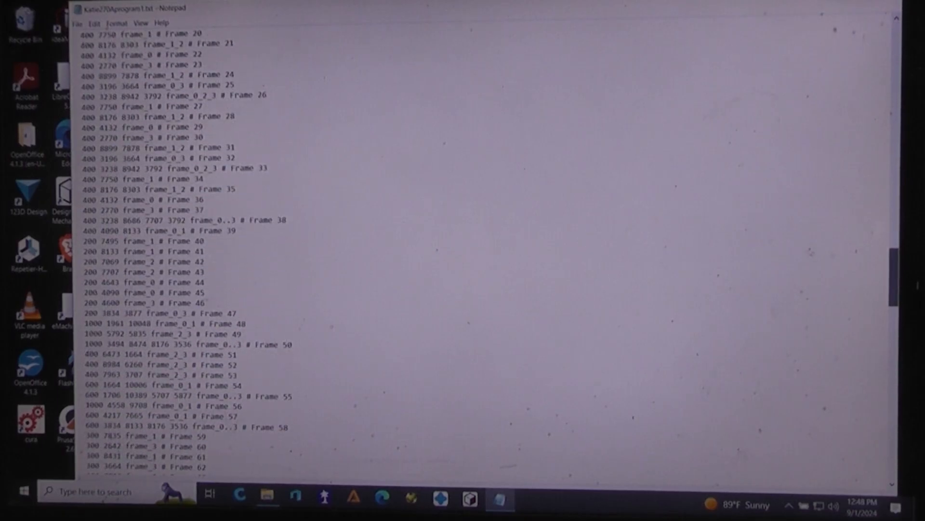
pyautogui.scroll(-3)
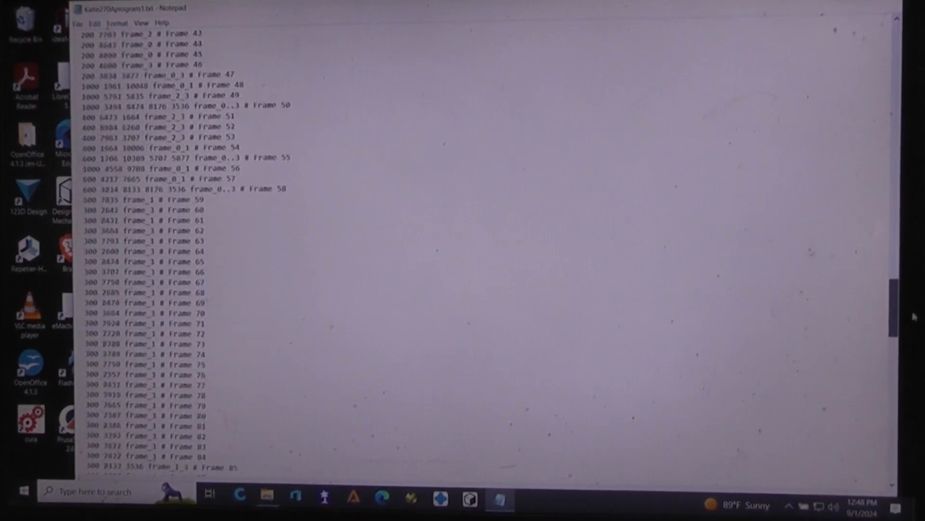
pyautogui.scroll(-3)
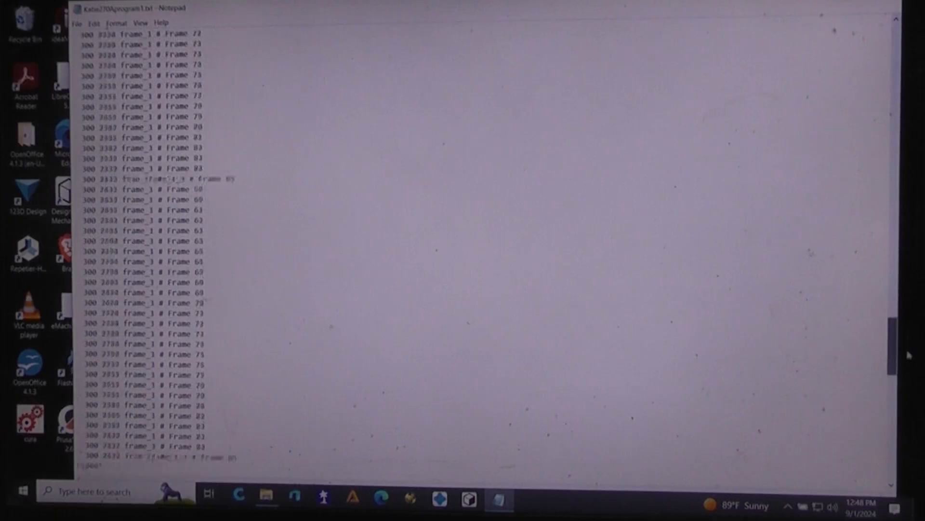
pyautogui.scroll(-3)
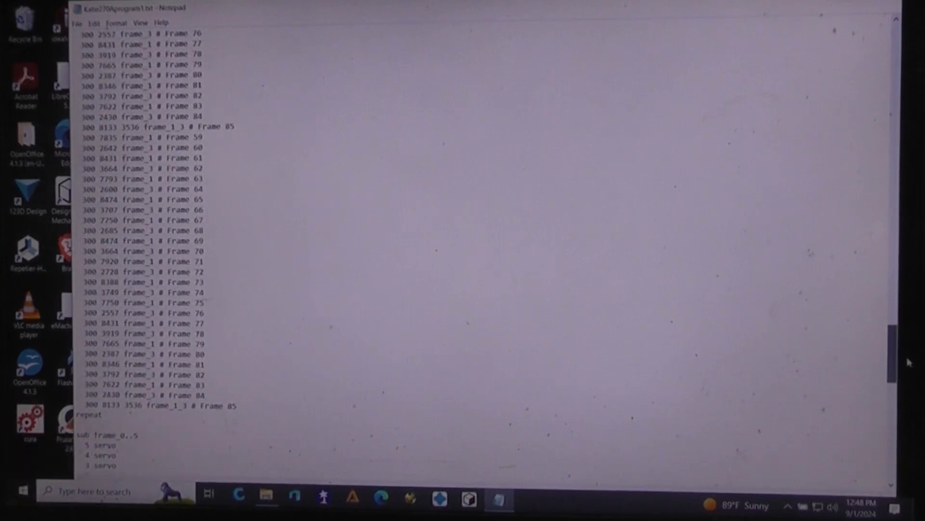